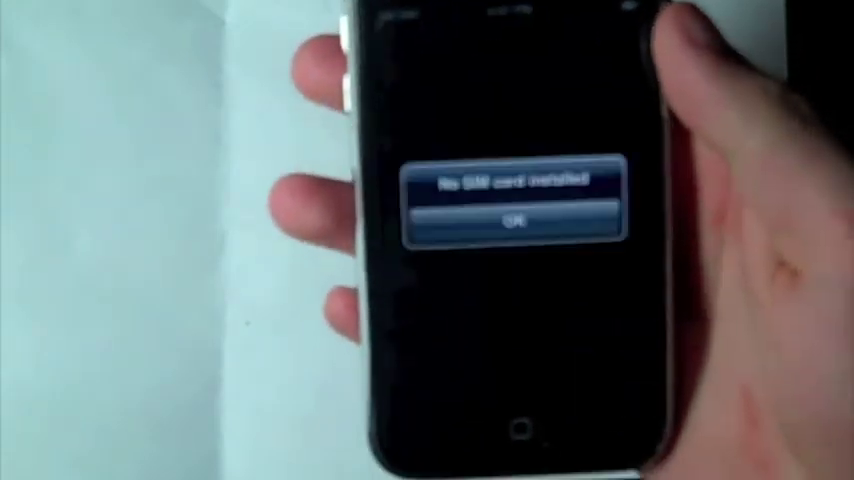
click(496, 220)
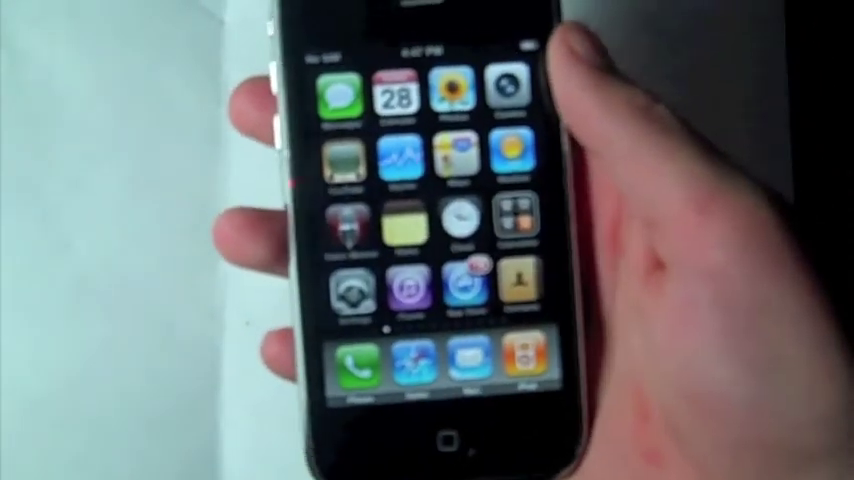